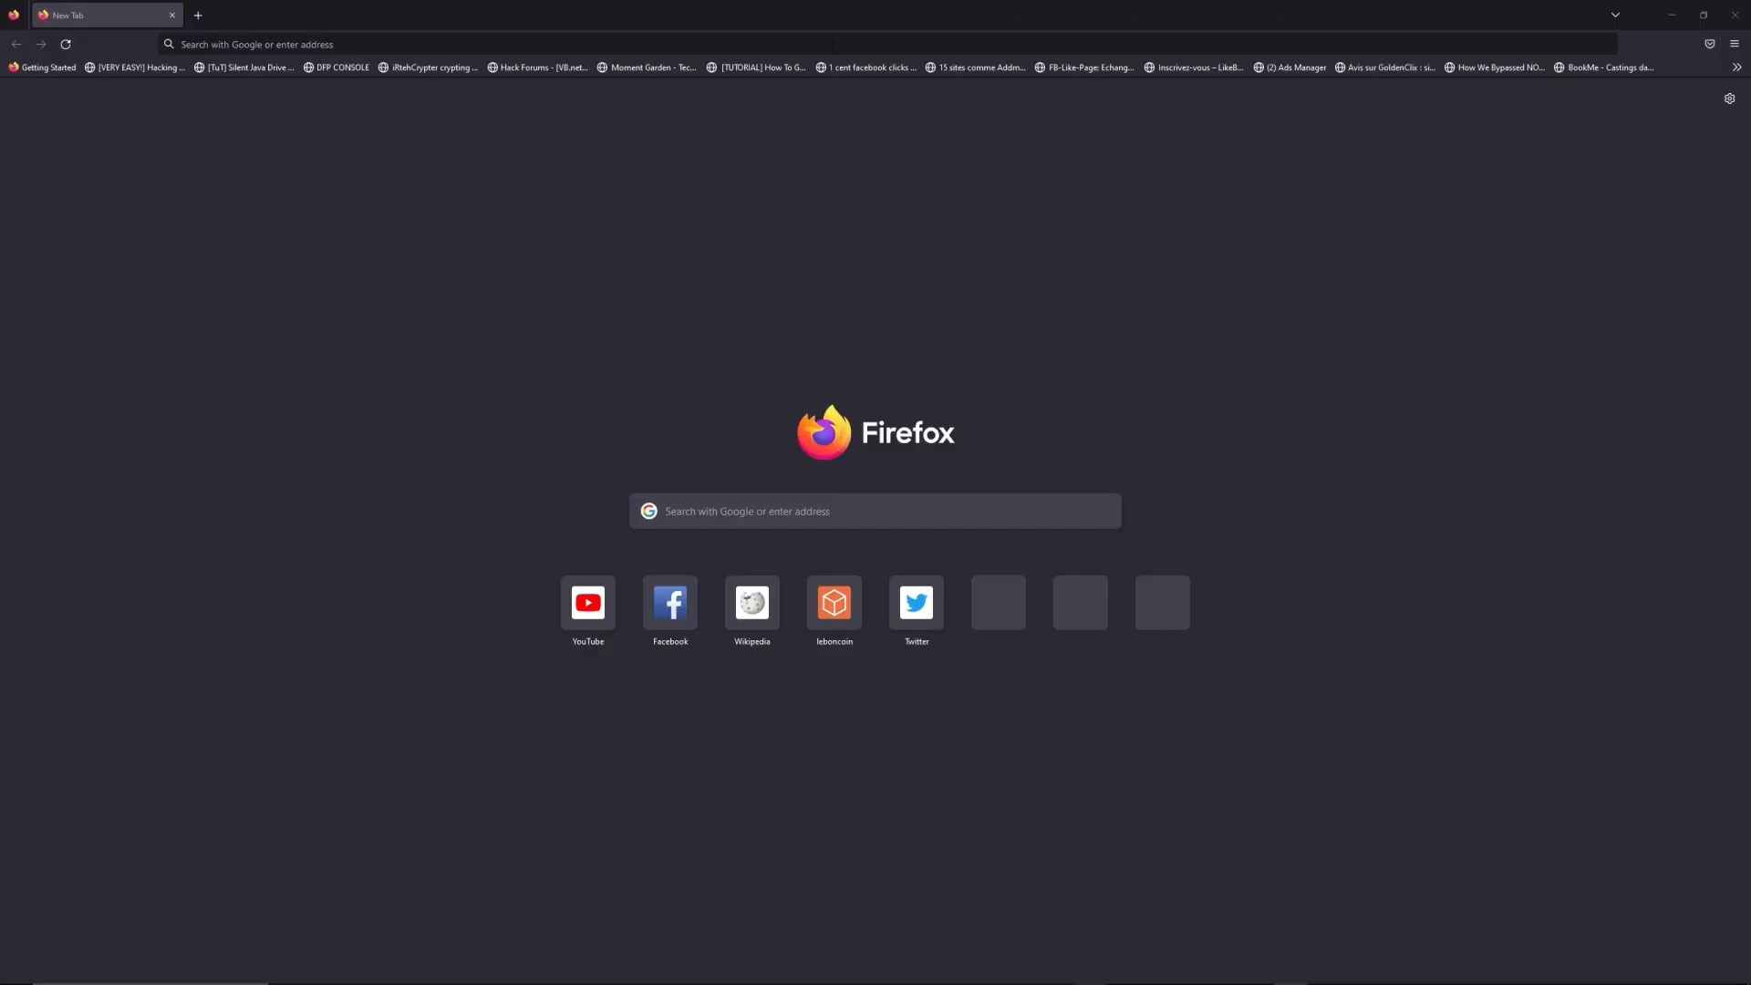
Step: Type the address freewebtools.com/192.168 into a new Firefox tab
text(freewebtools.)
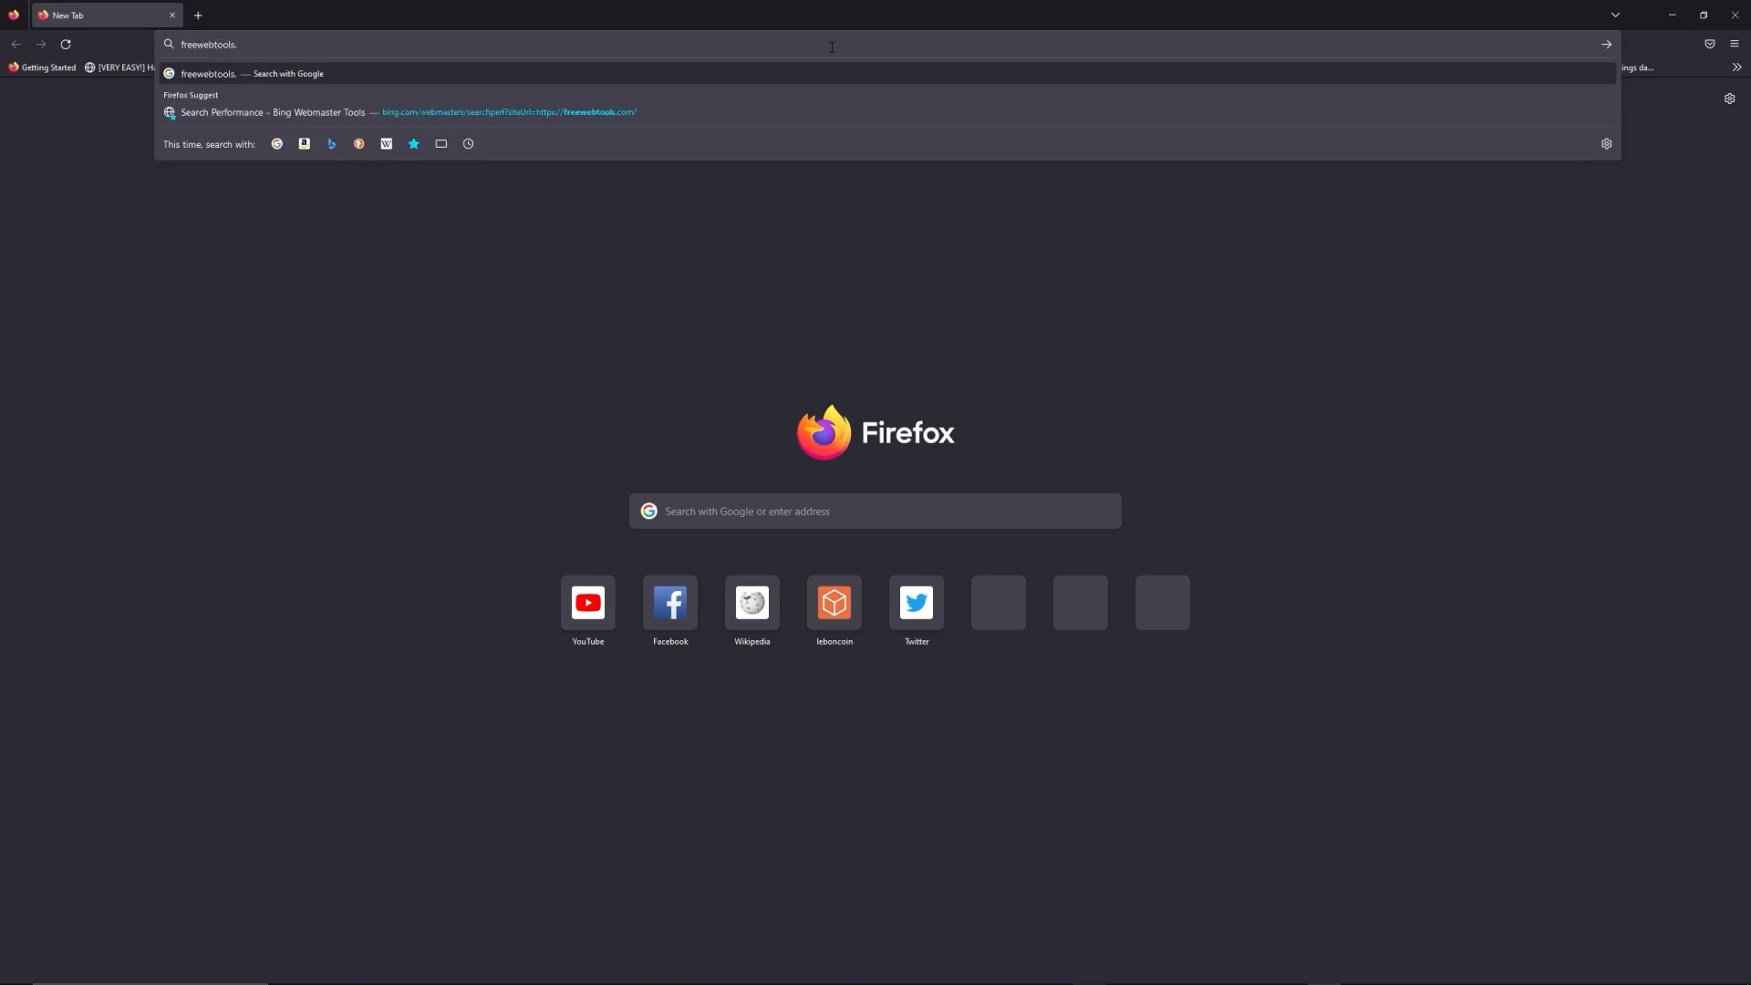
text(com/192.)
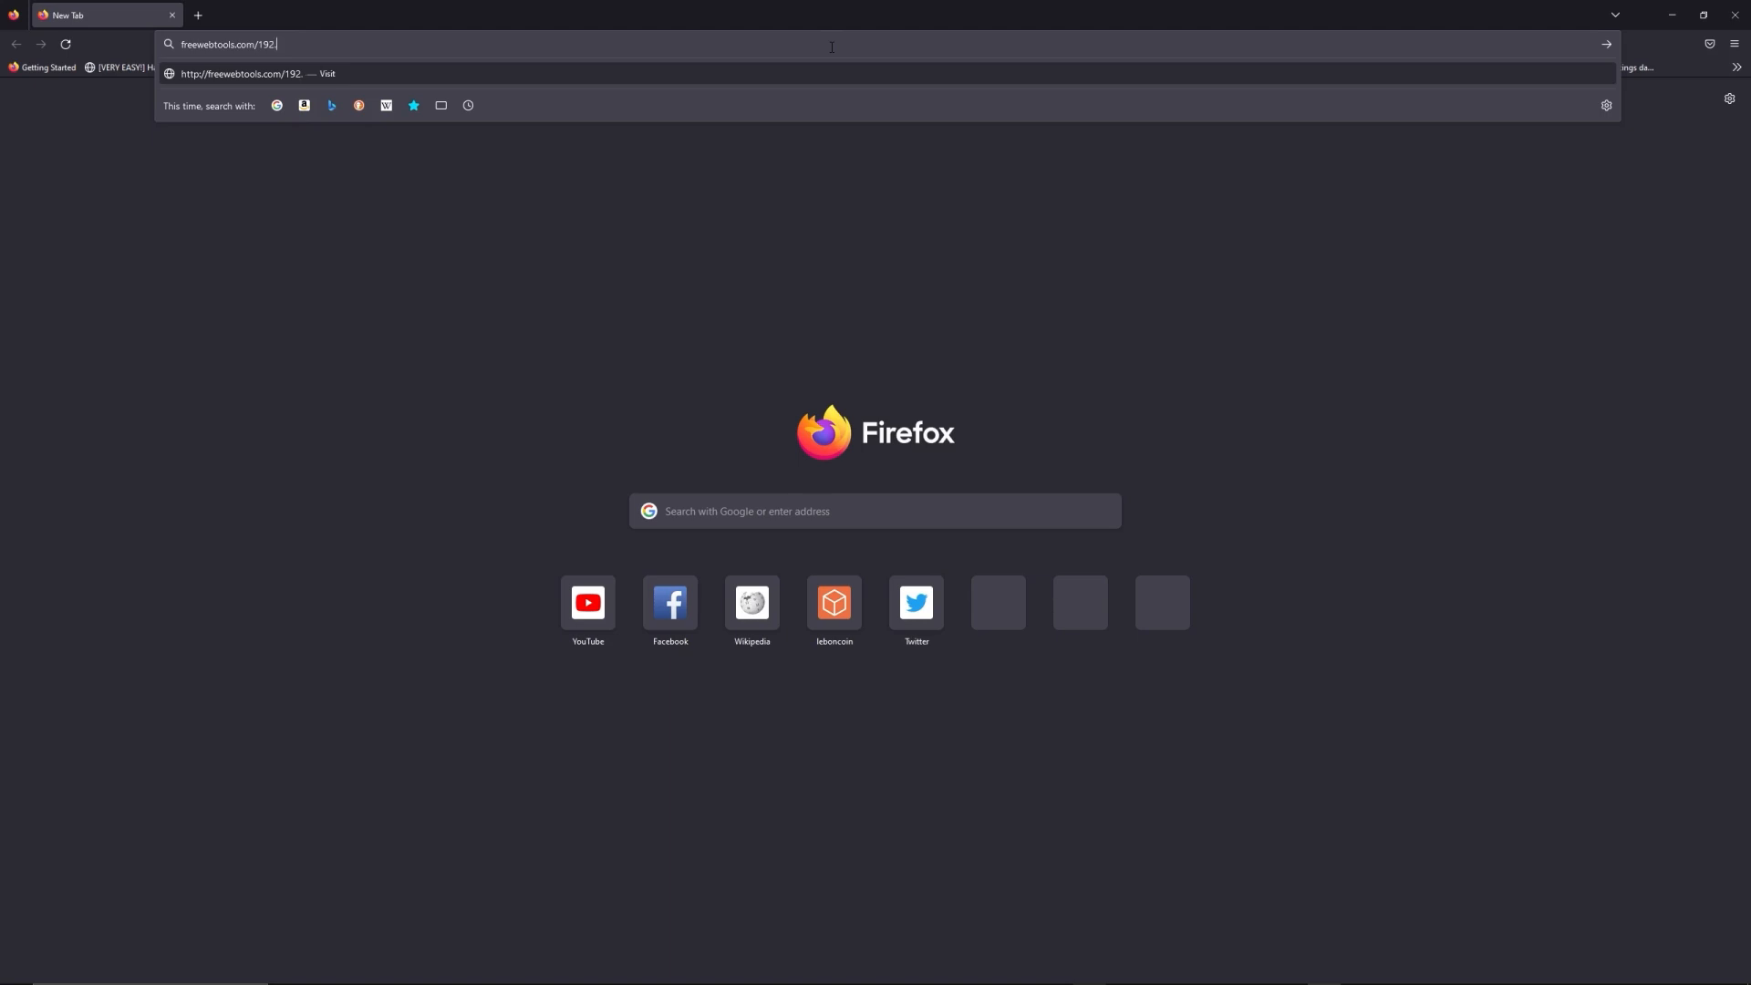
text(168)
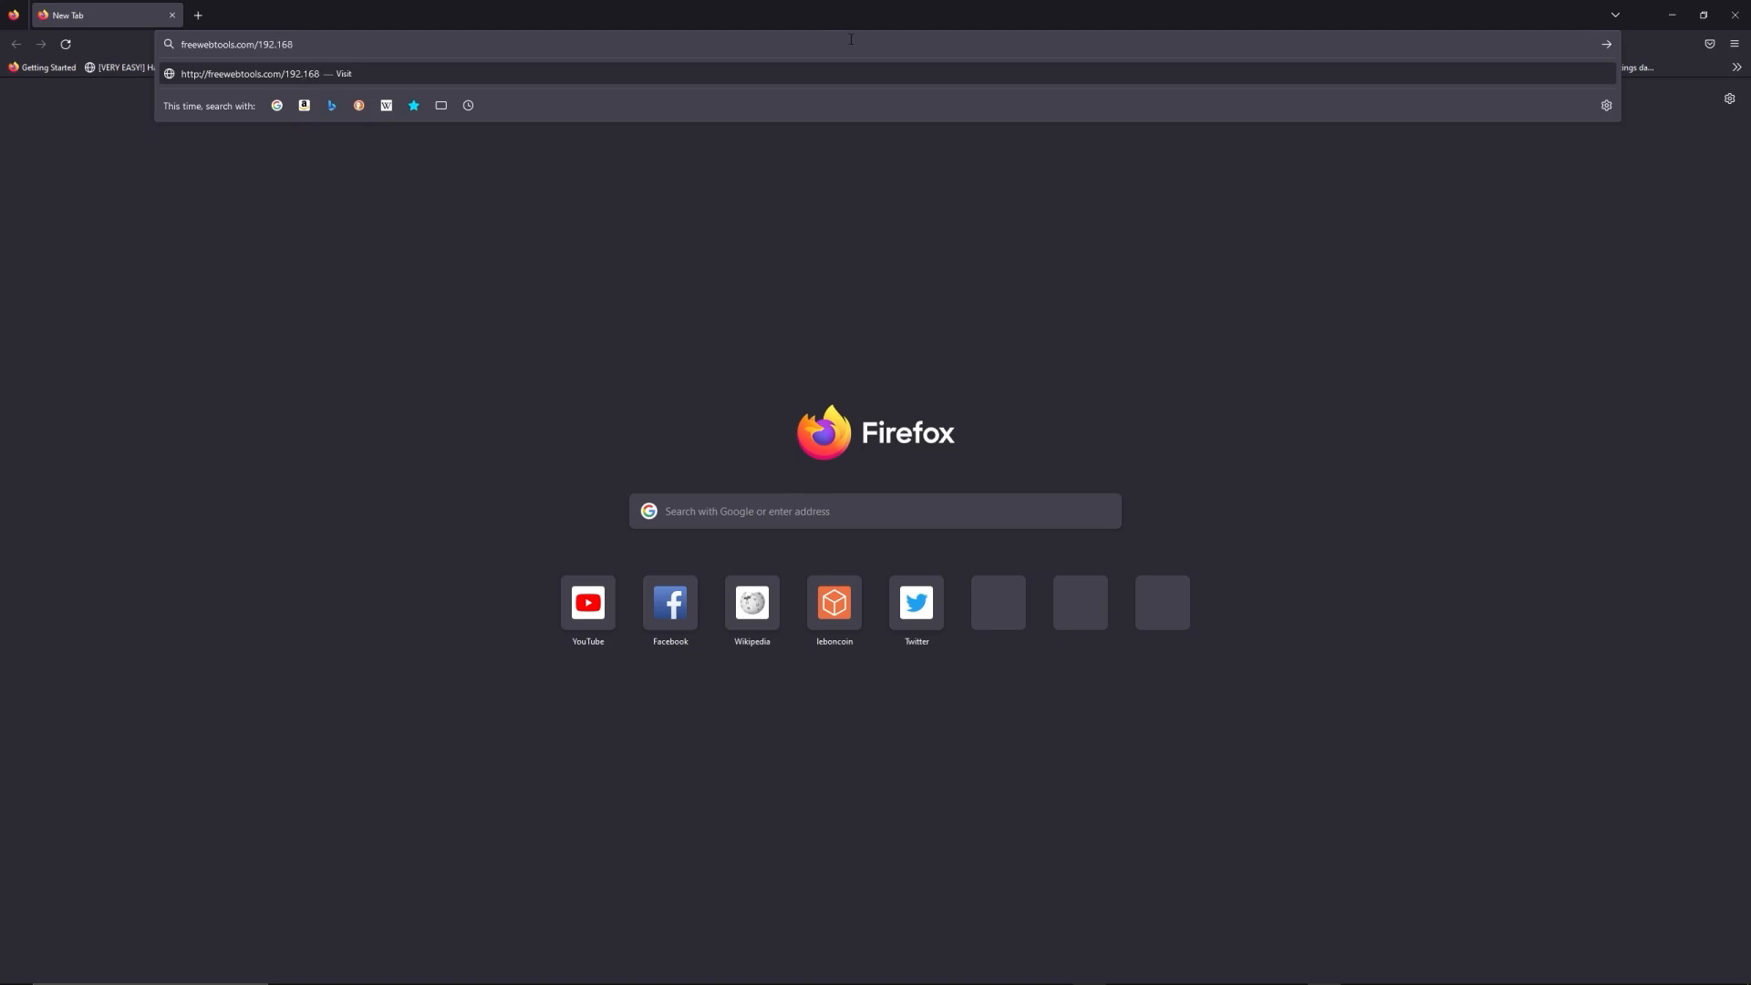
mouse_move(1103, 8)
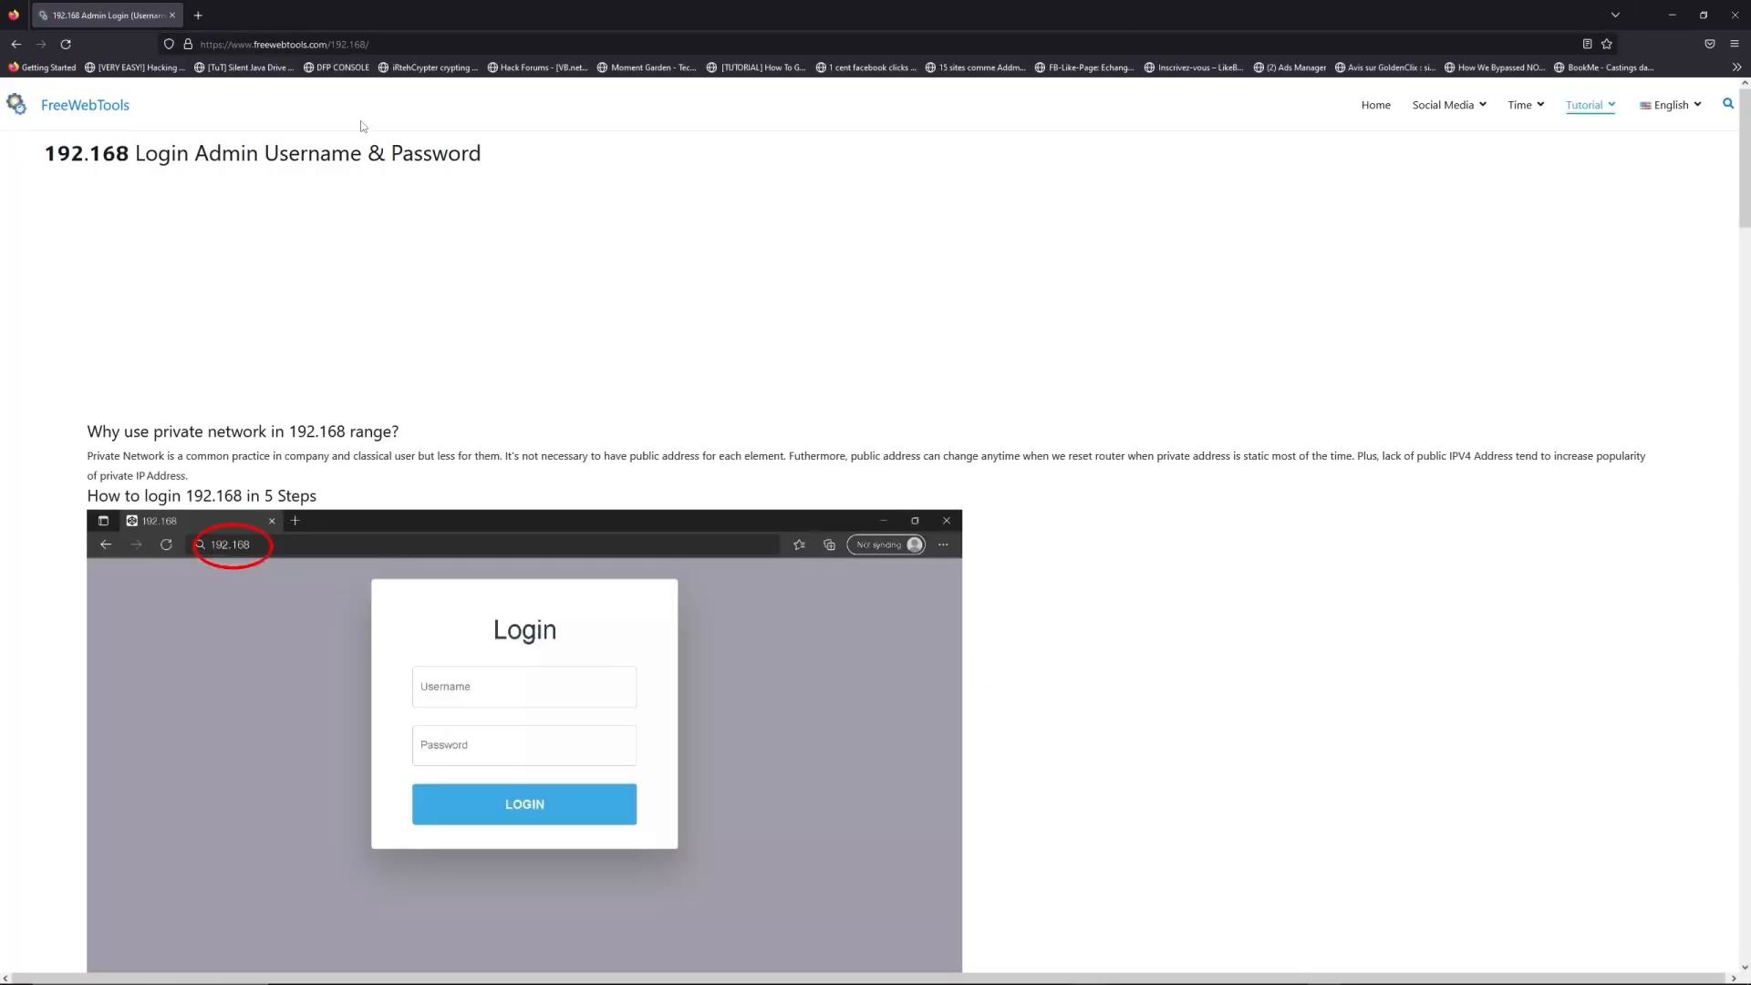
scroll(down, 3)
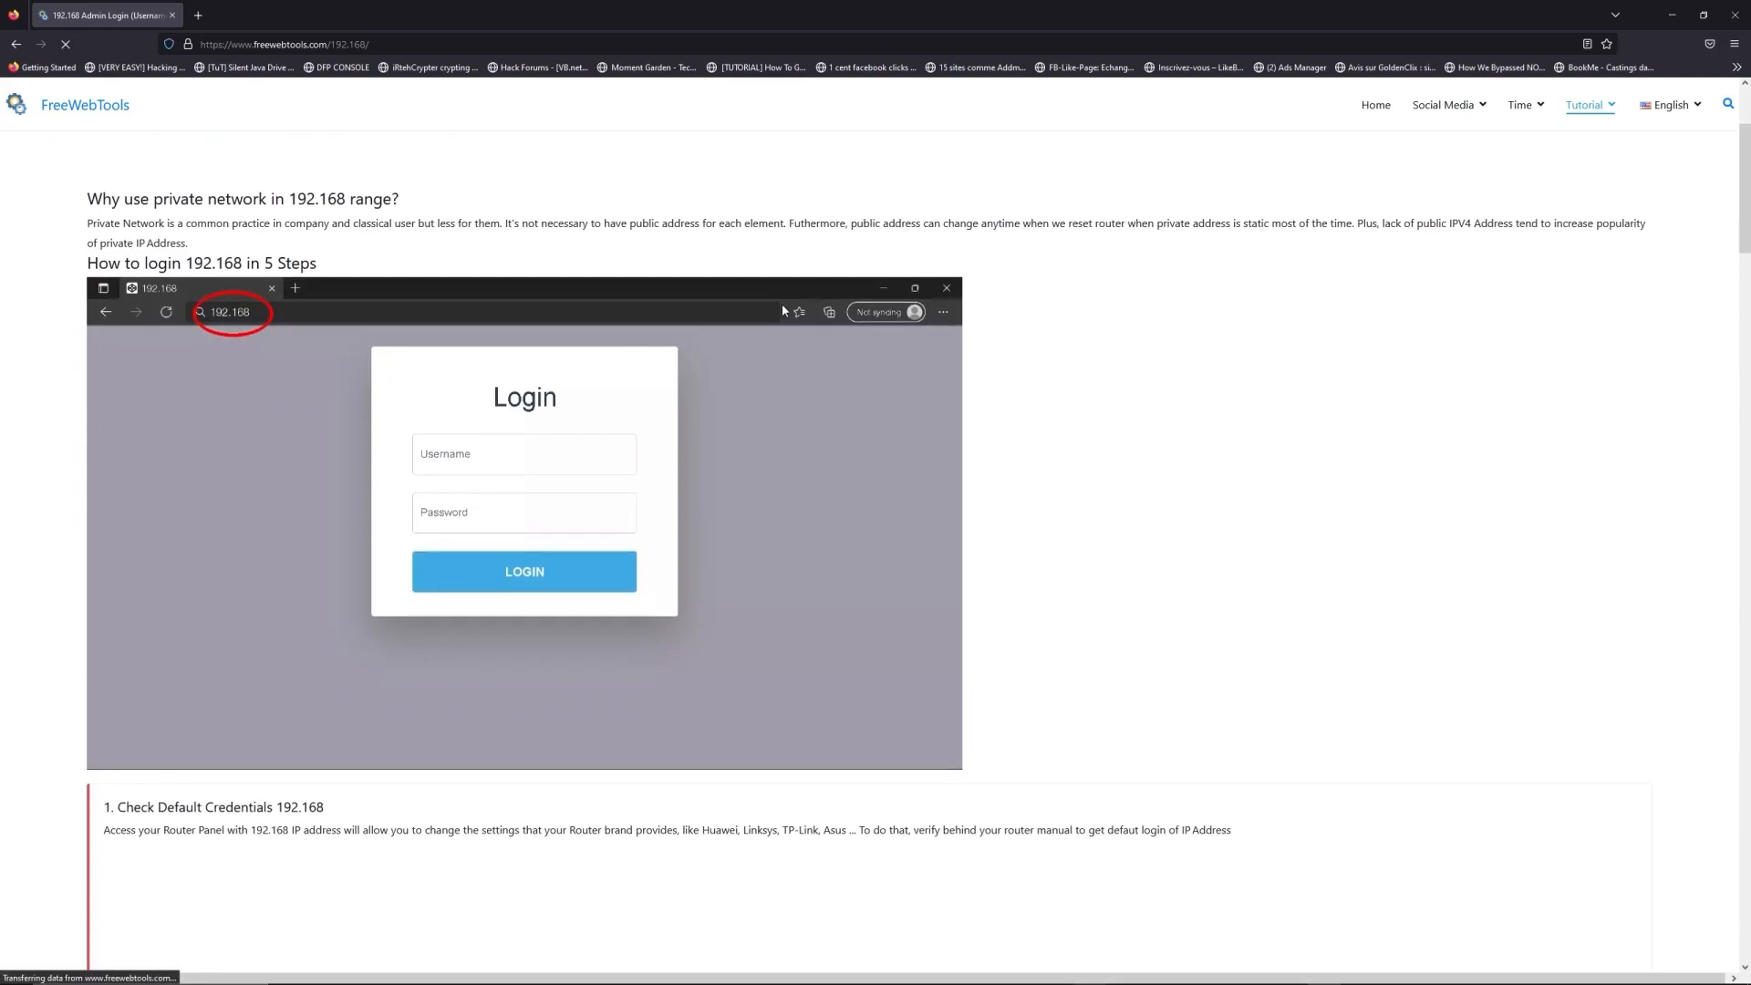
scroll(down, 3)
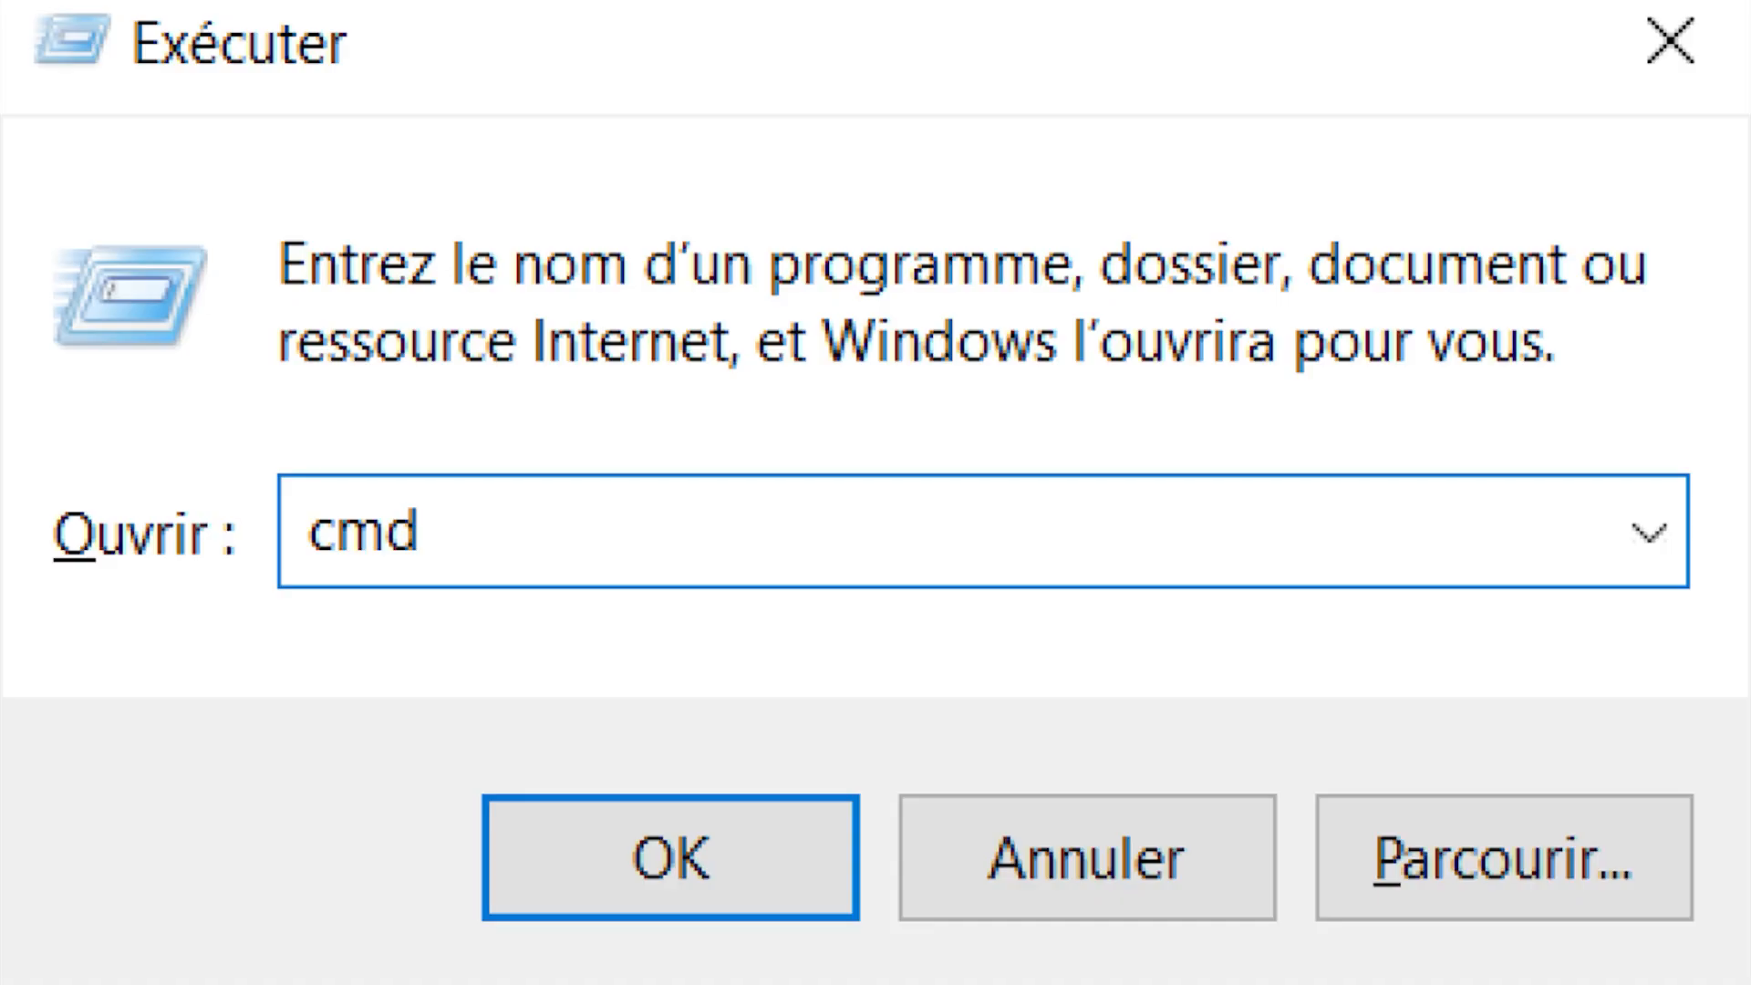
Step: Launch the command prompt by running cmd from the Run dialog
click(668, 862)
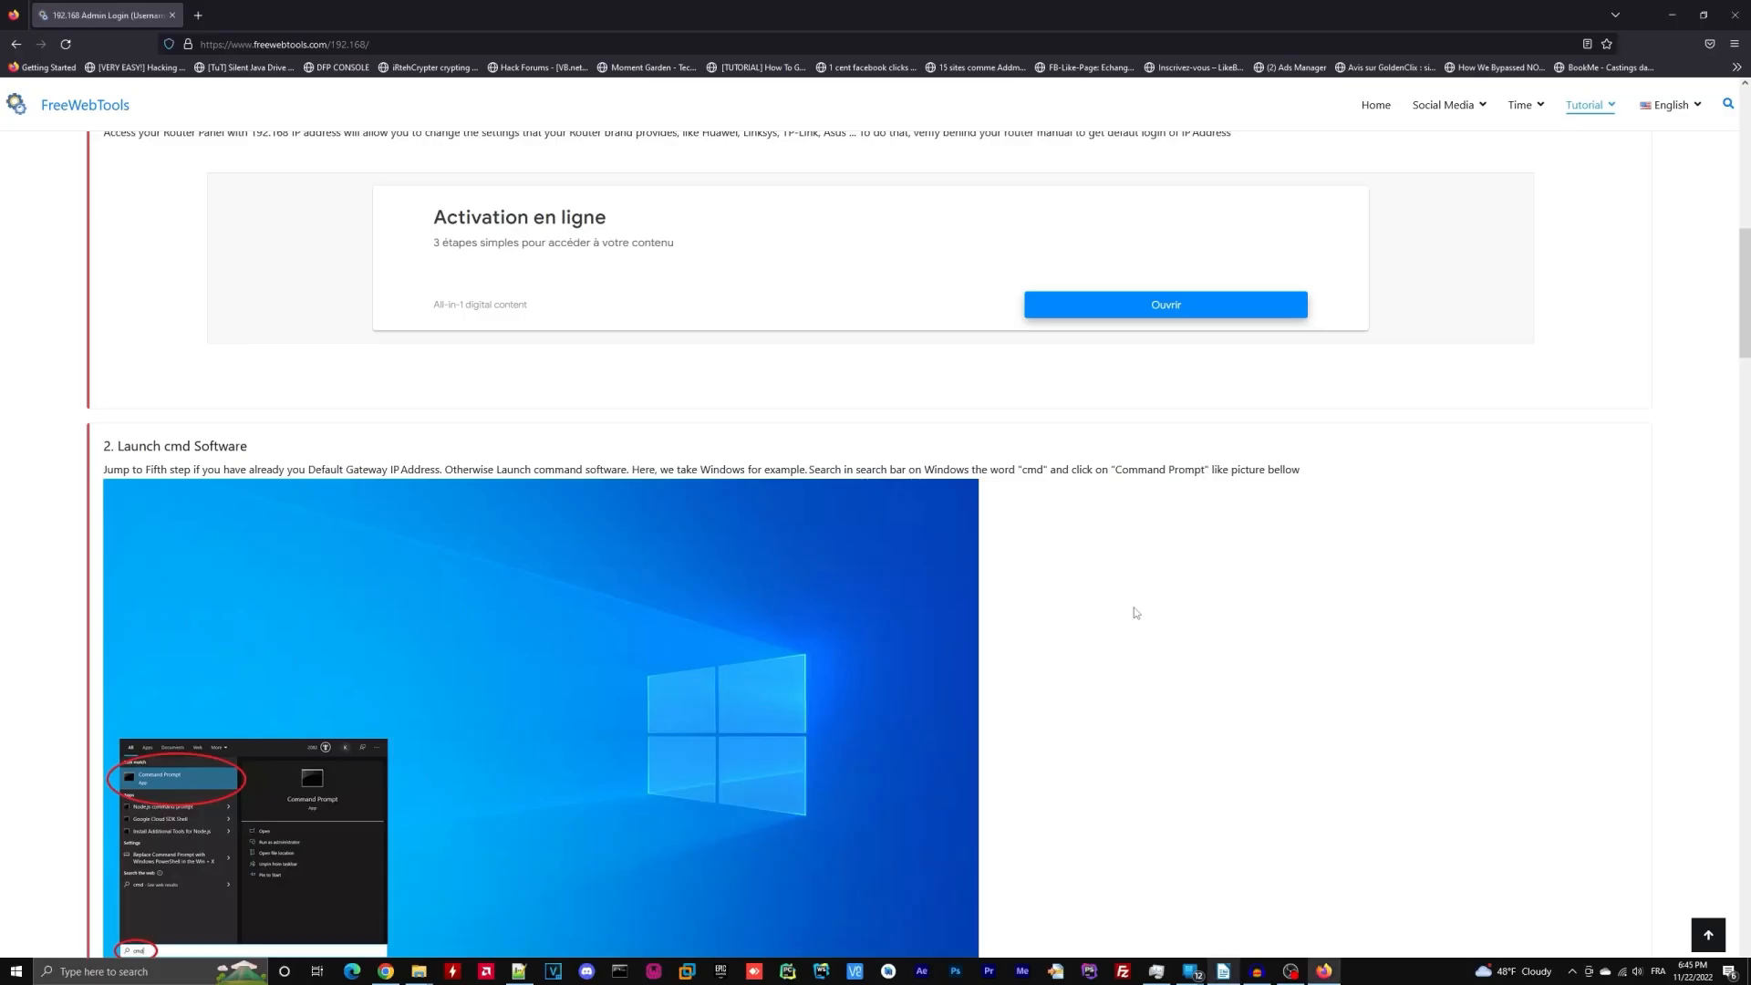
Step: Filter the router credentials list by entering 192.168.1.1 in 'Search your IP'
scroll(down, 3)
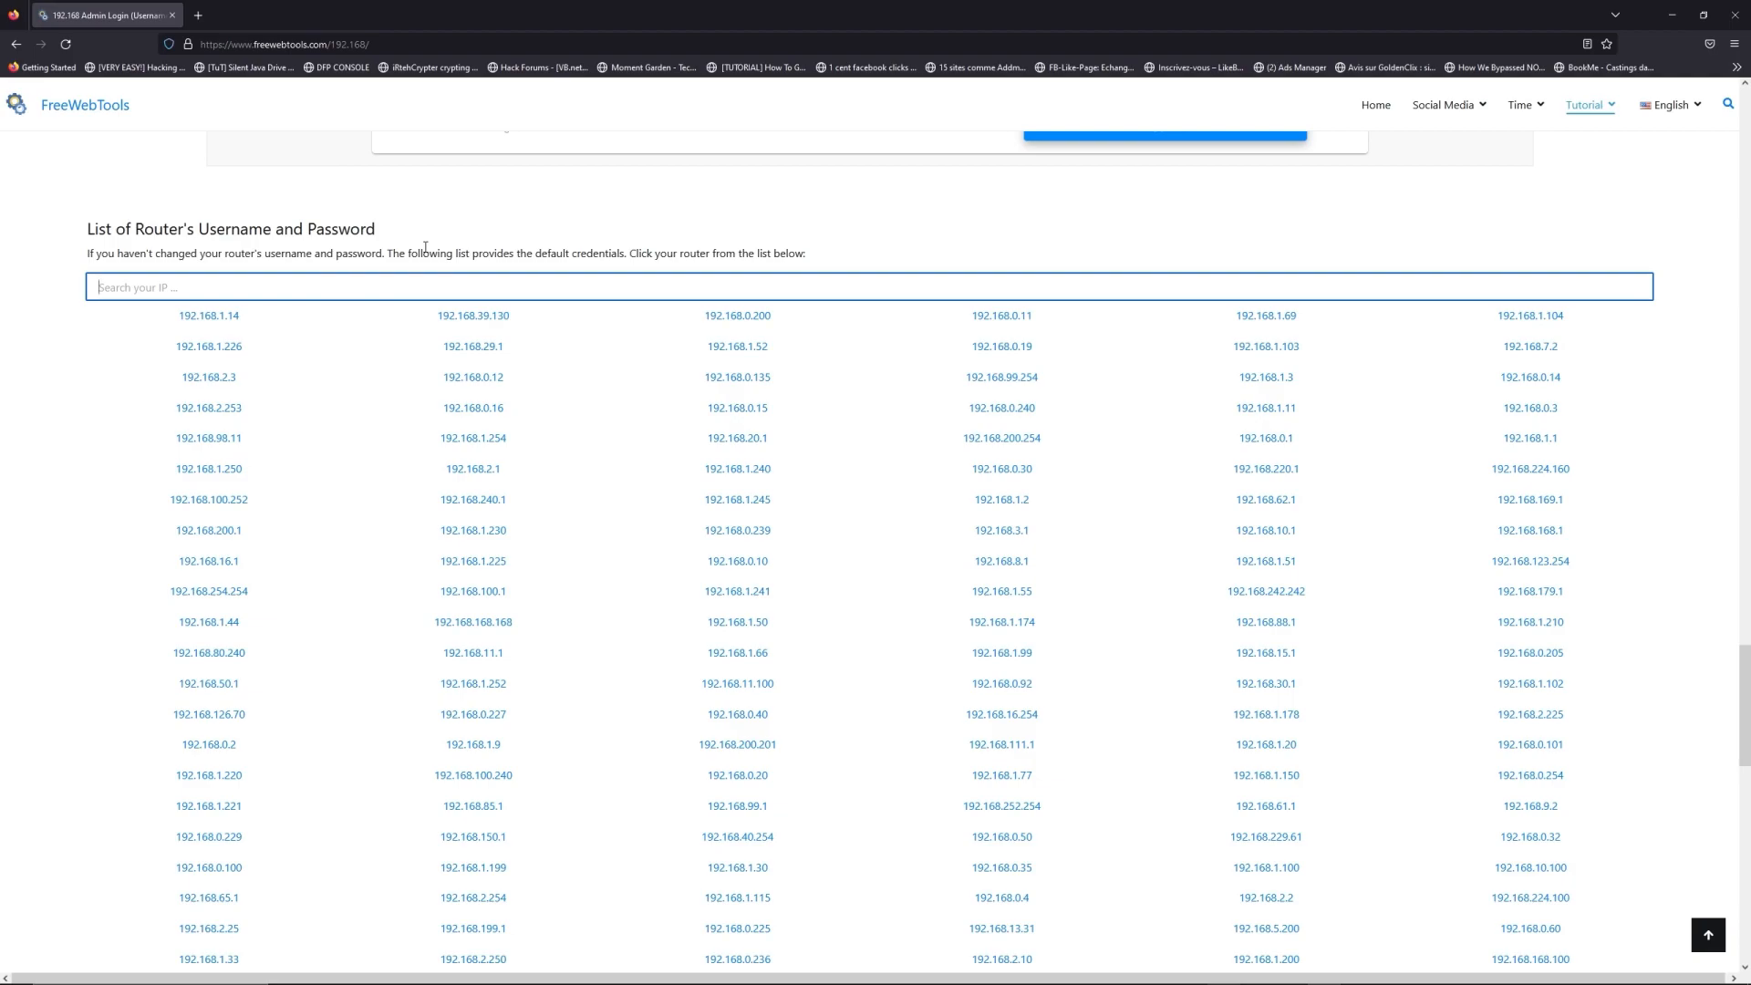
mouse_move(466, 301)
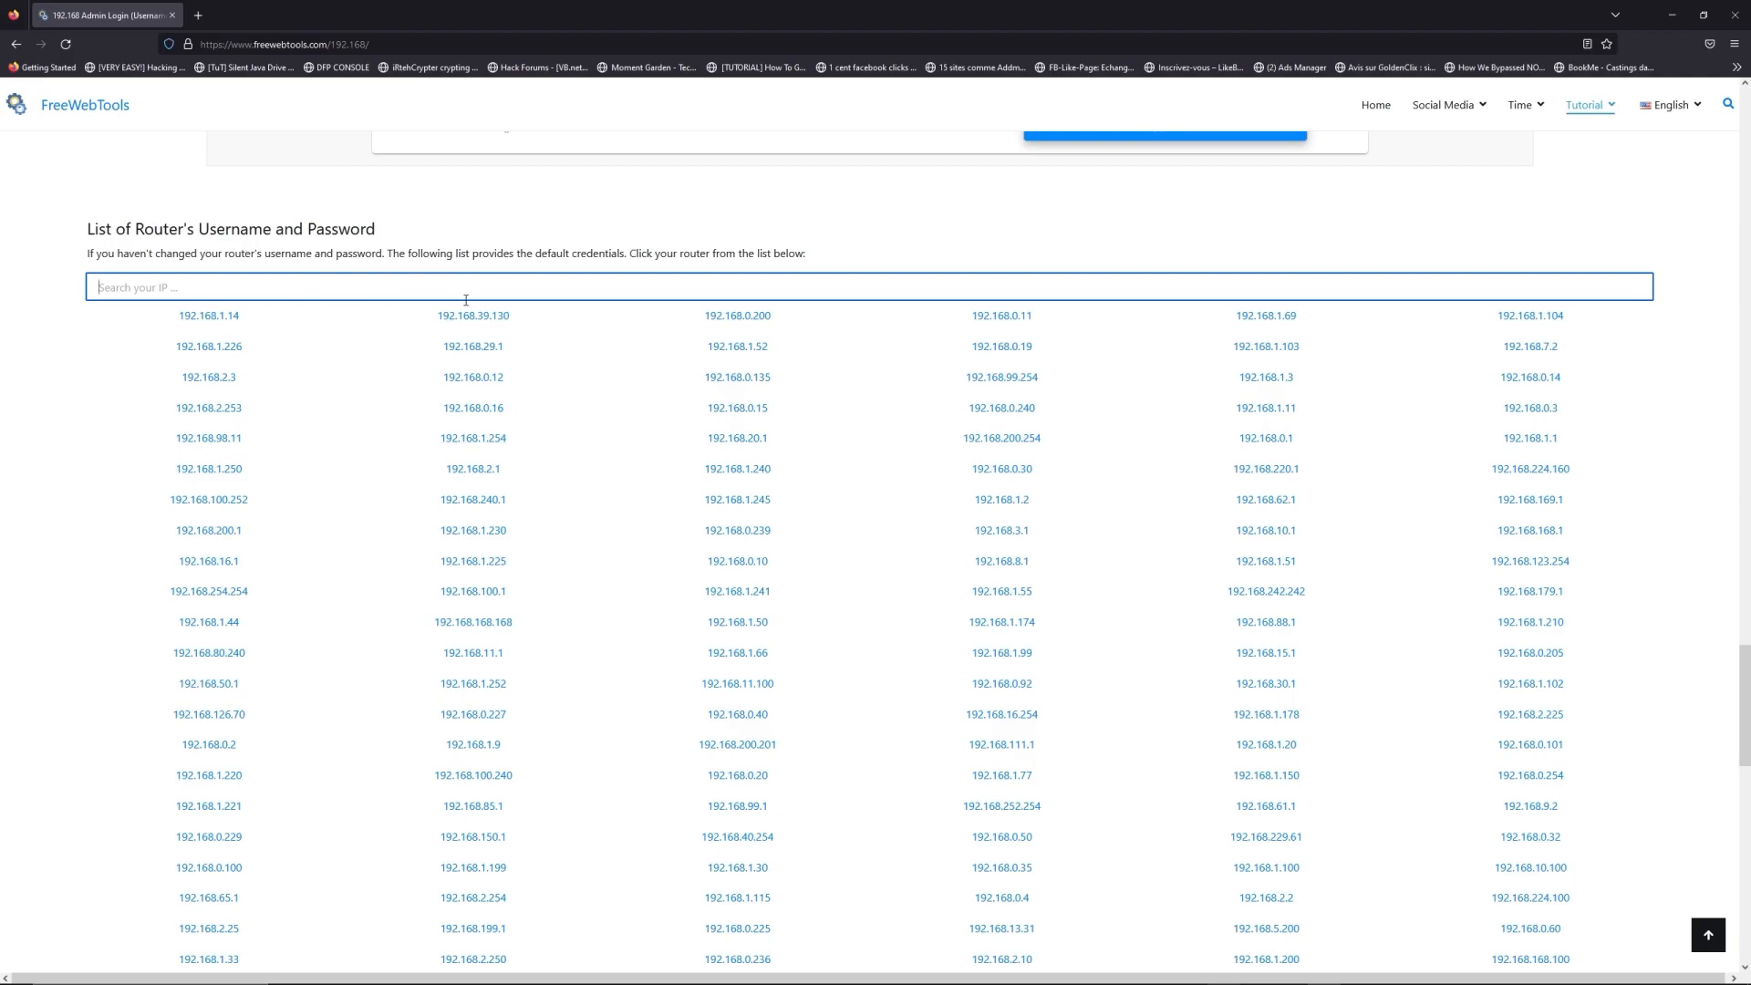
text(192.168.1.1)
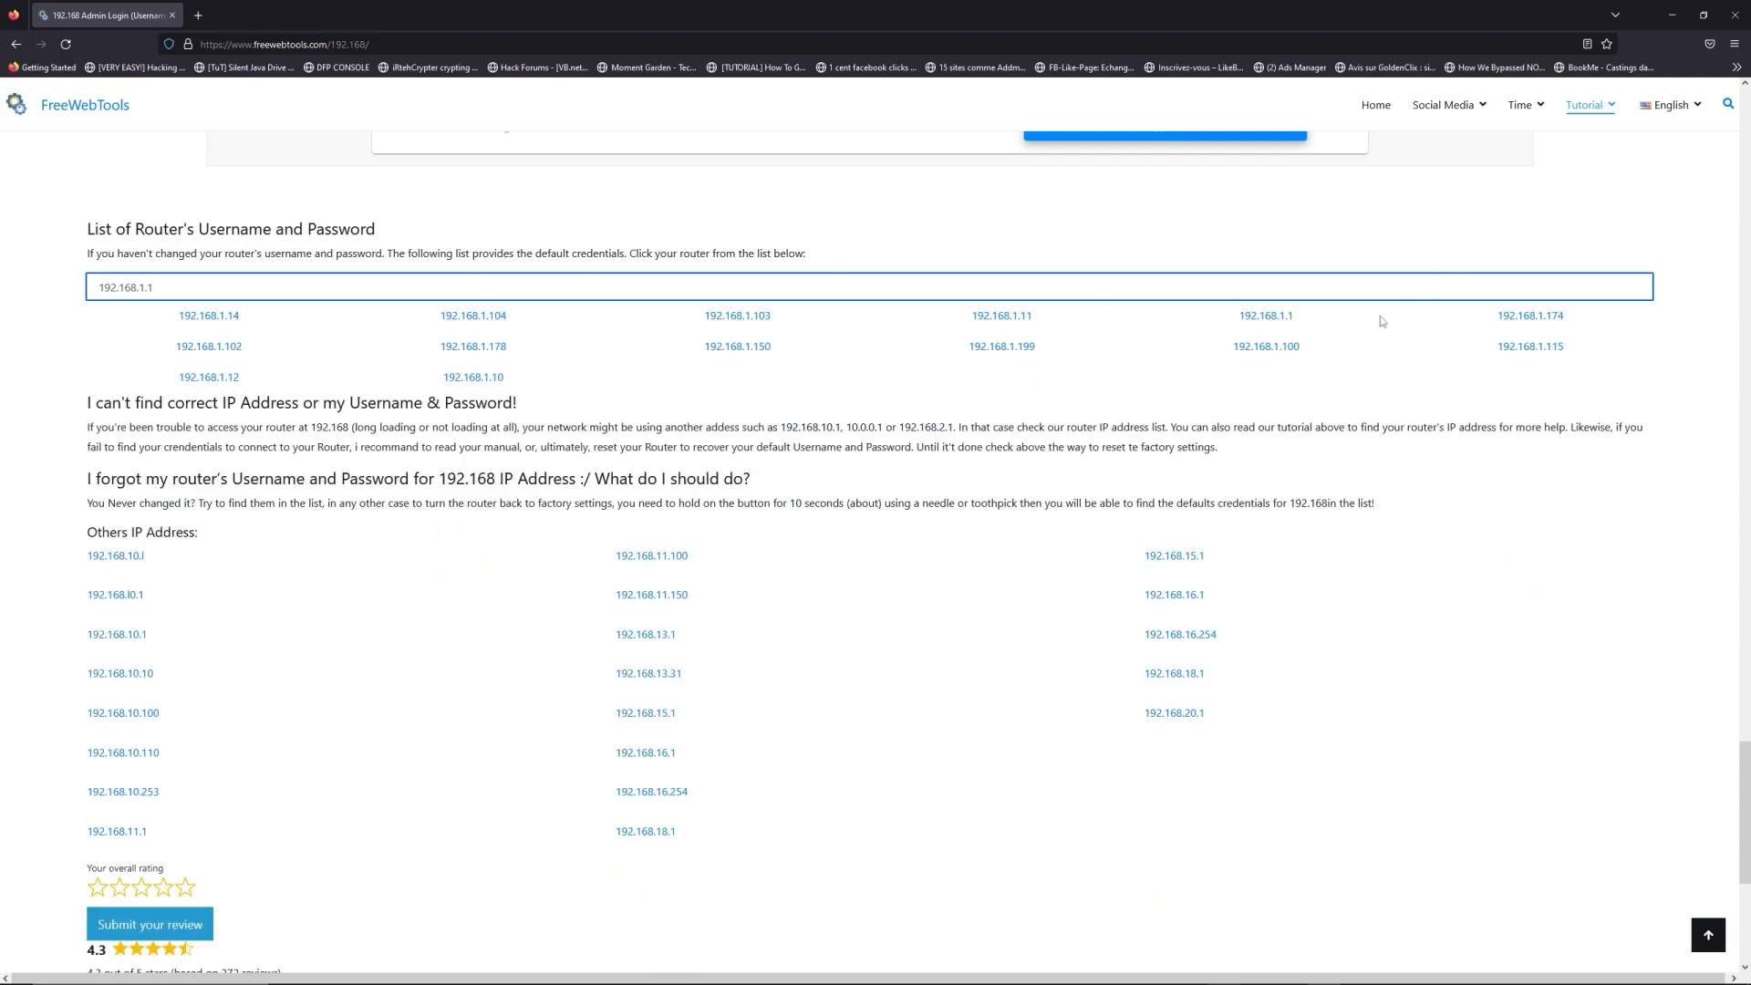
Step: Open the 192.168.1.1 default credentials page and browse its credentials table
click(1266, 315)
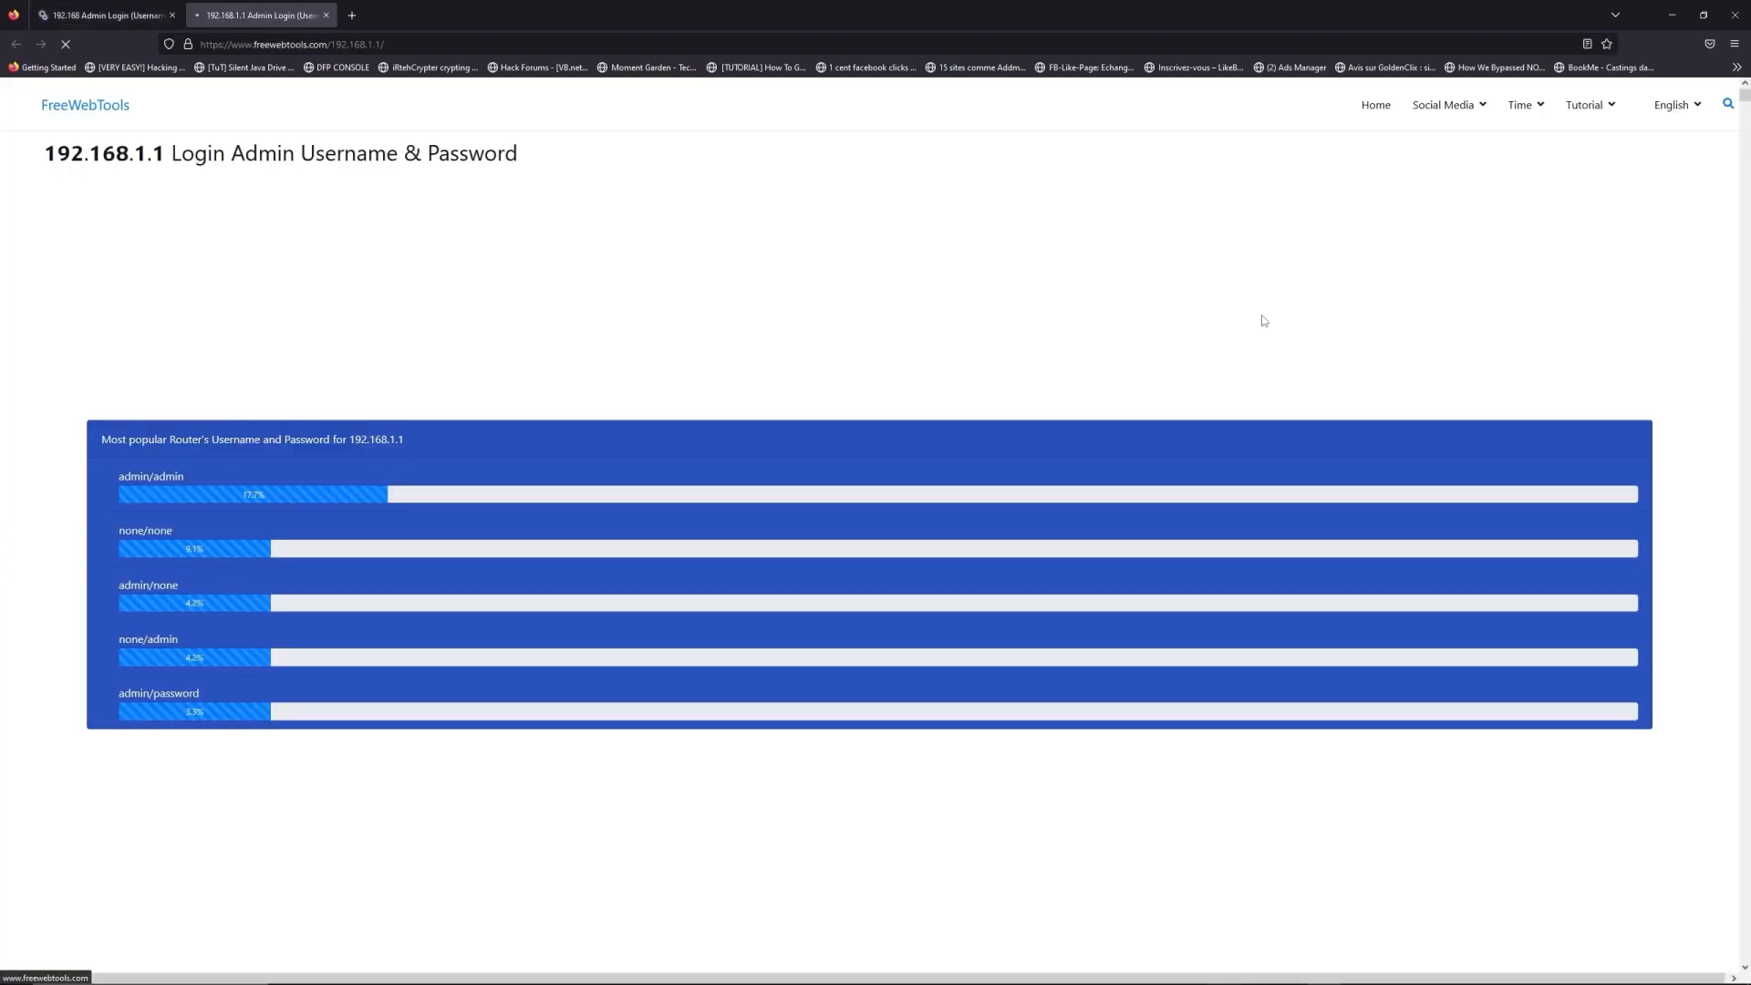
scroll(down, 3)
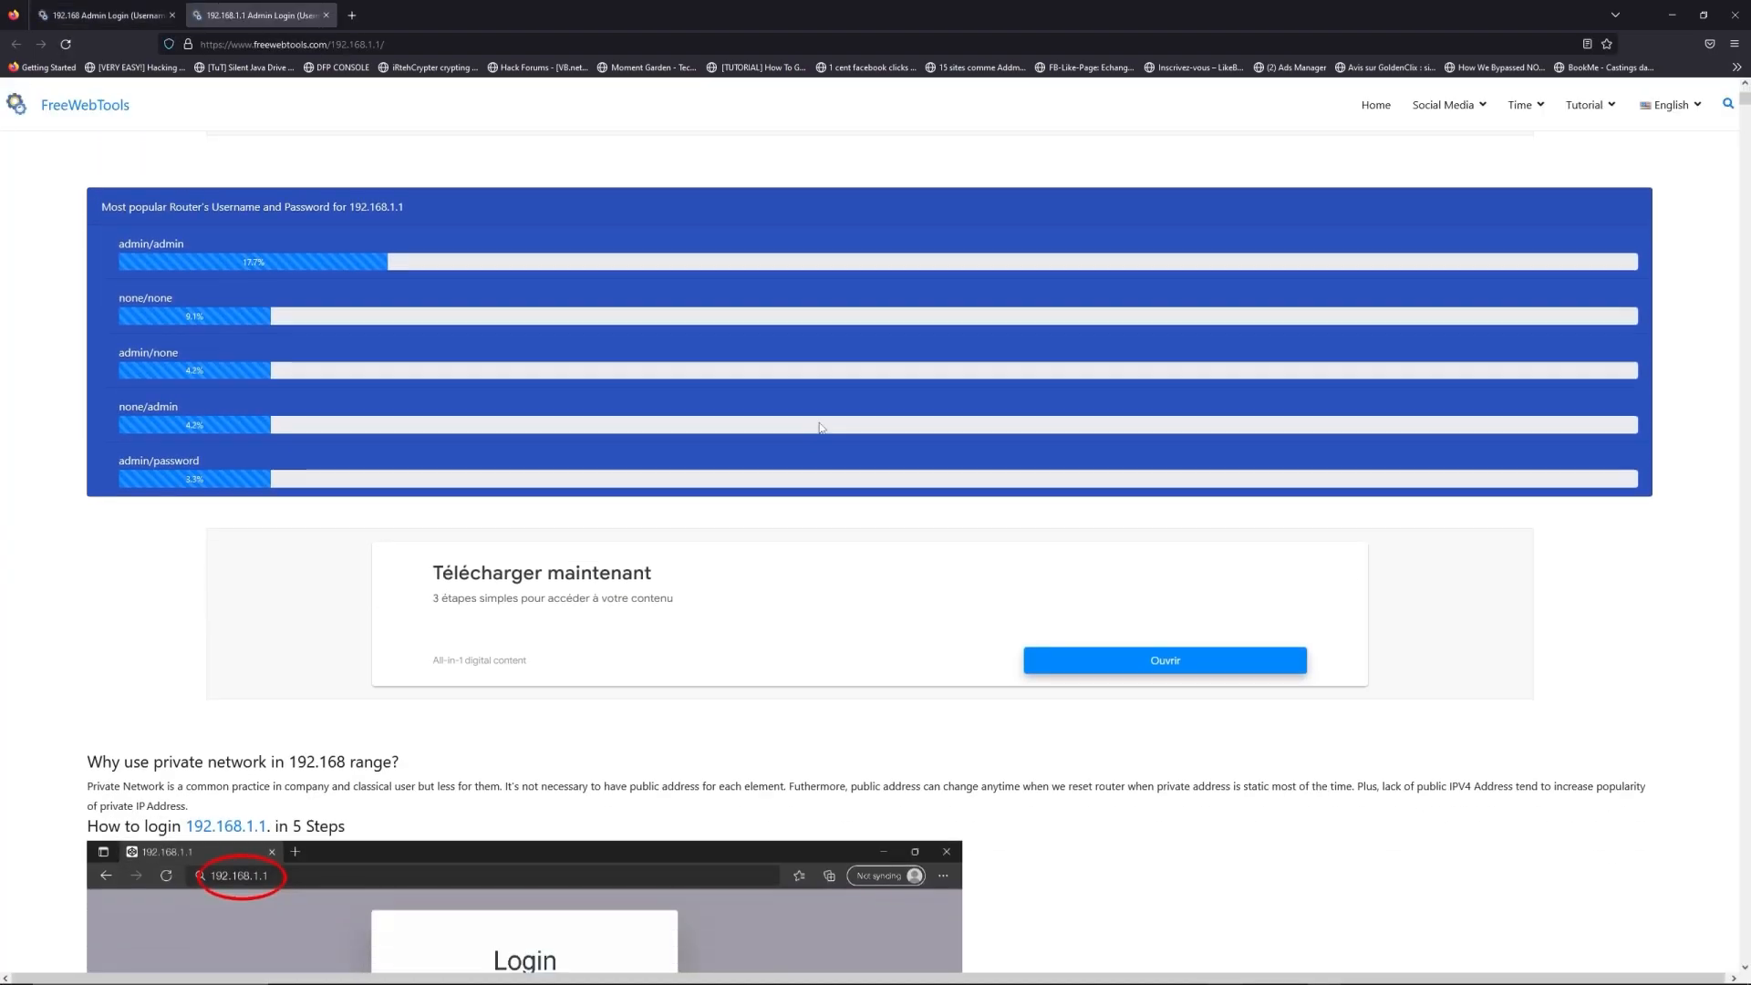
scroll(down, 3)
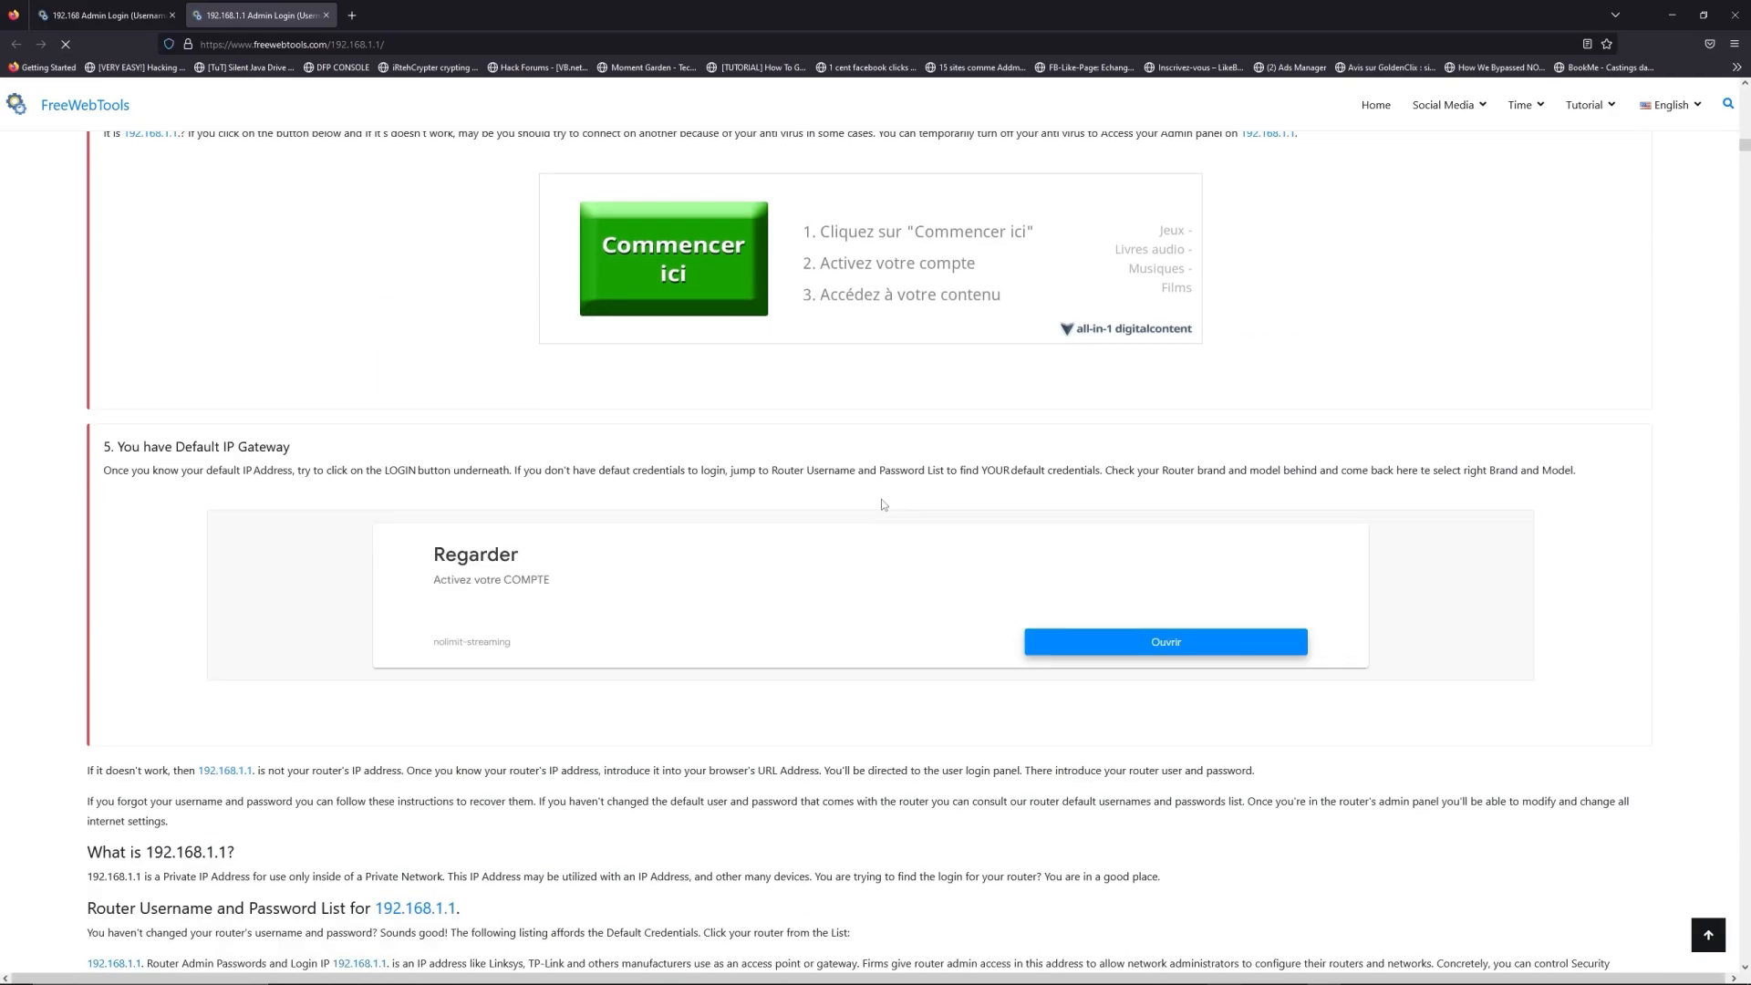
scroll(down, 3)
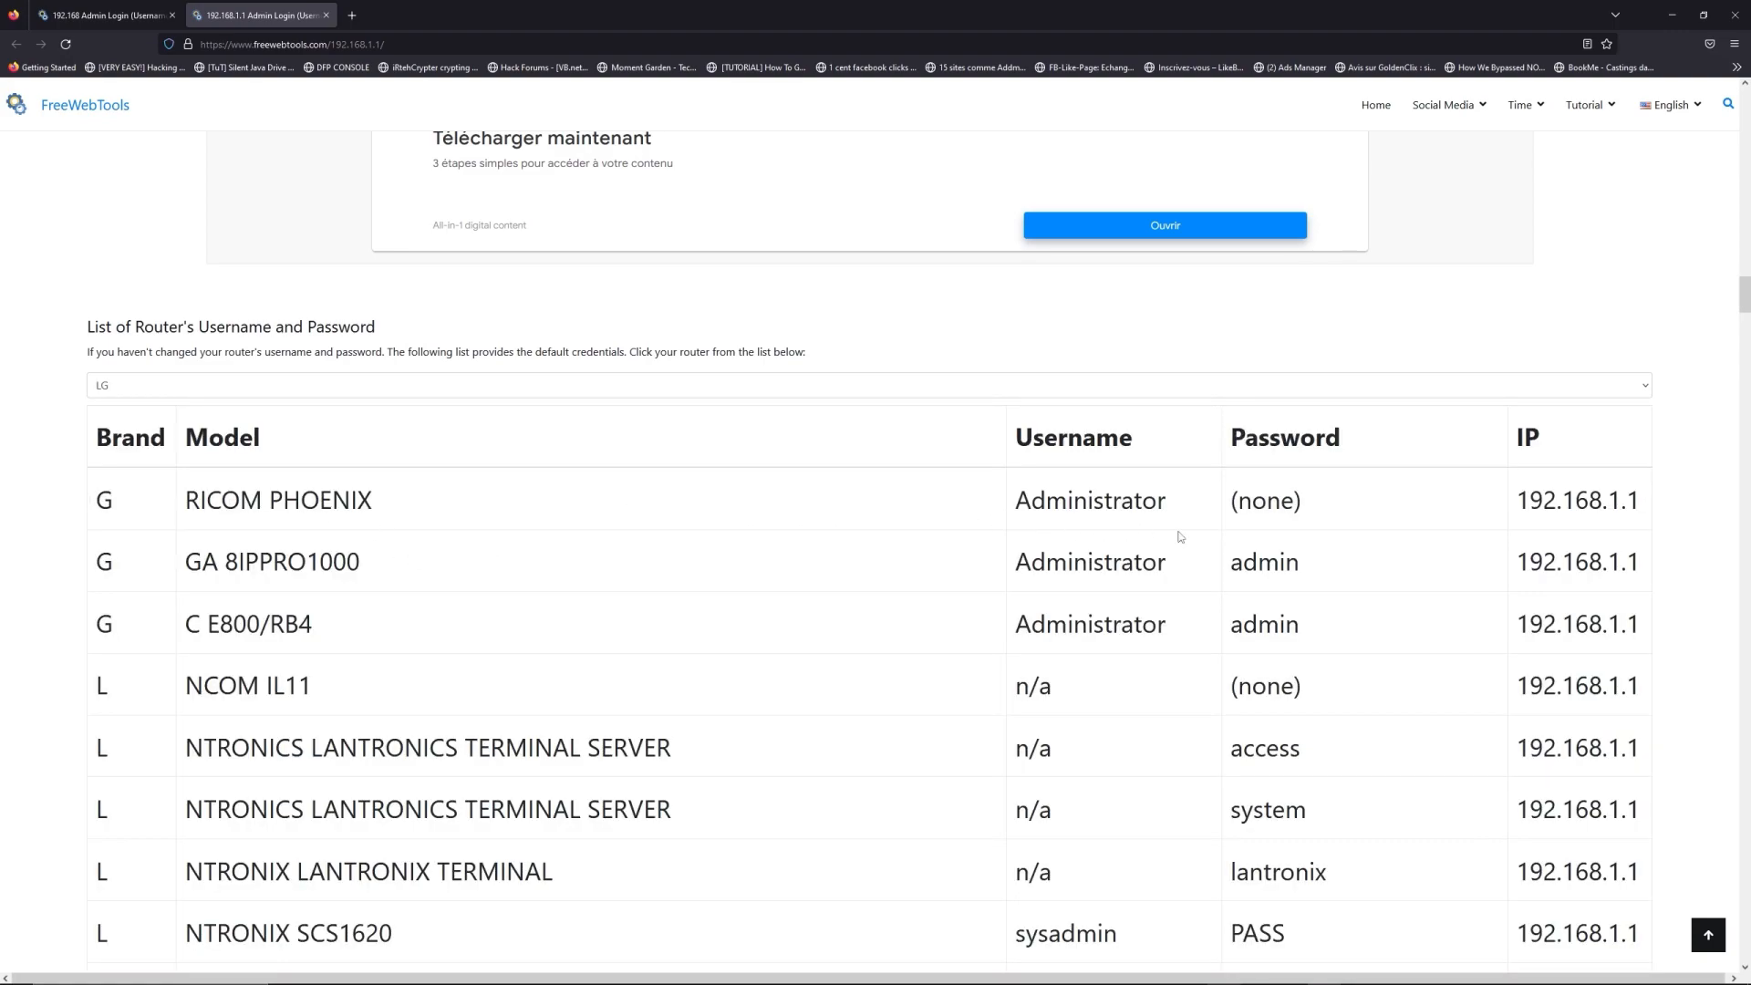
Step: Open the router's login page at 192.168.1.1 in a new tab
scroll(down, 3)
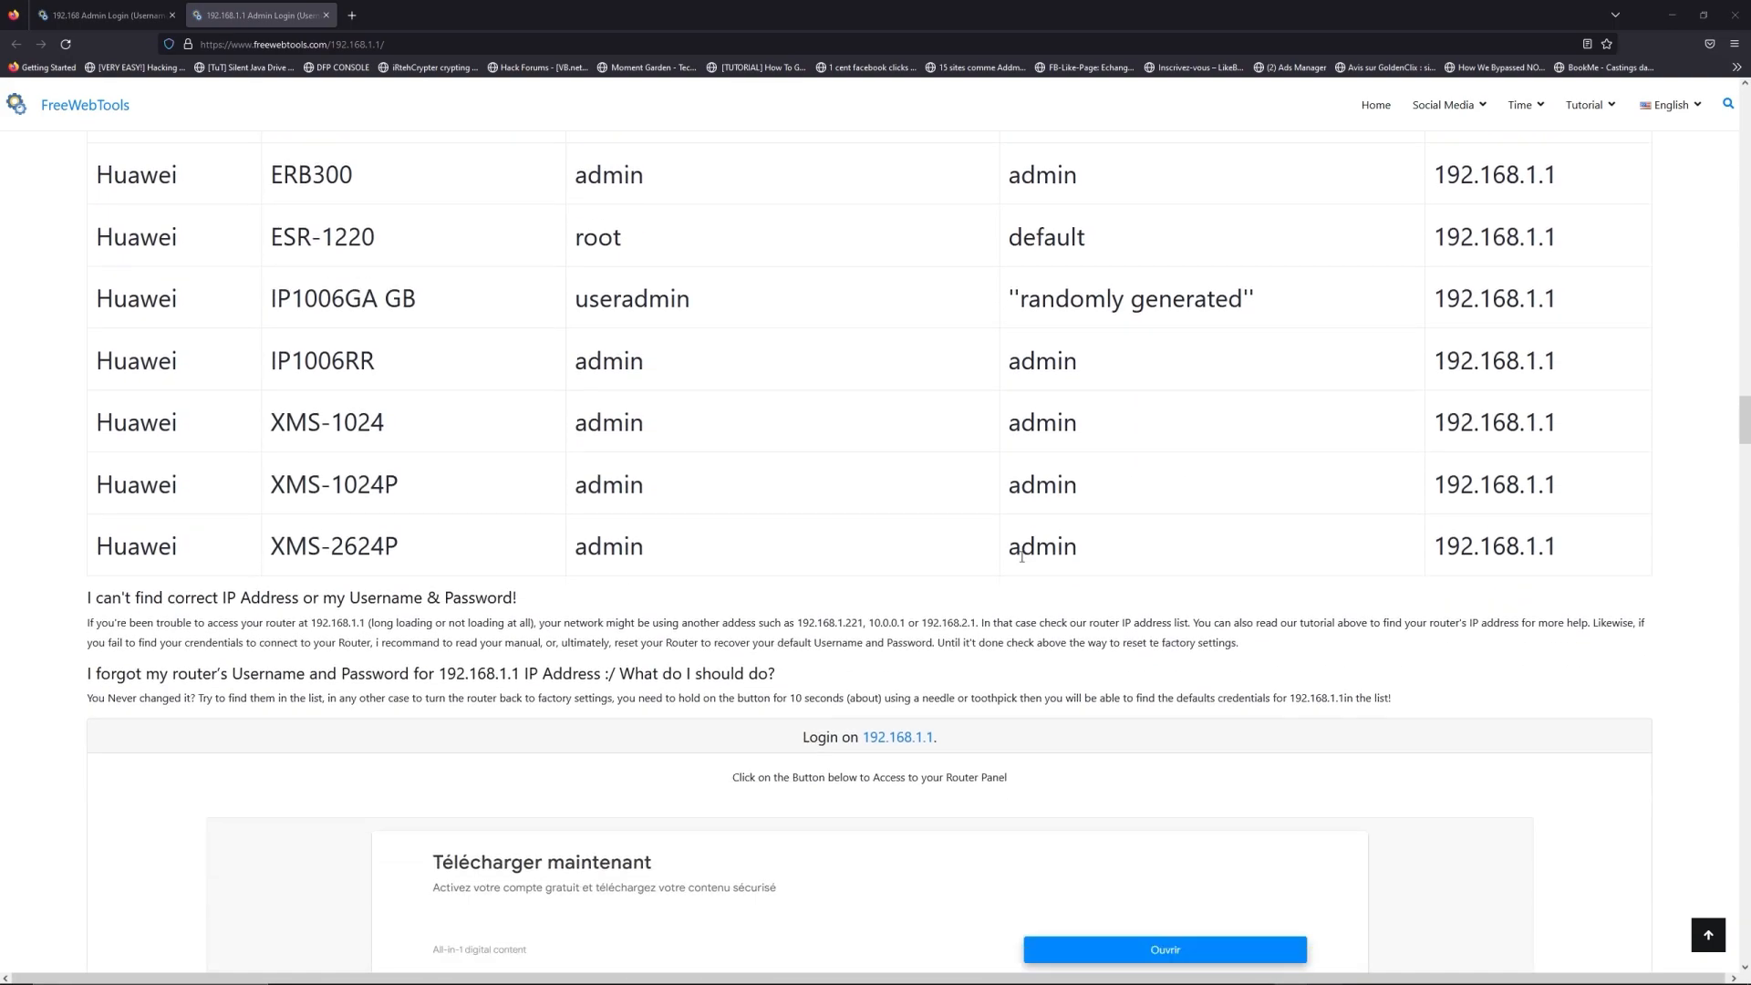
scroll(down, 3)
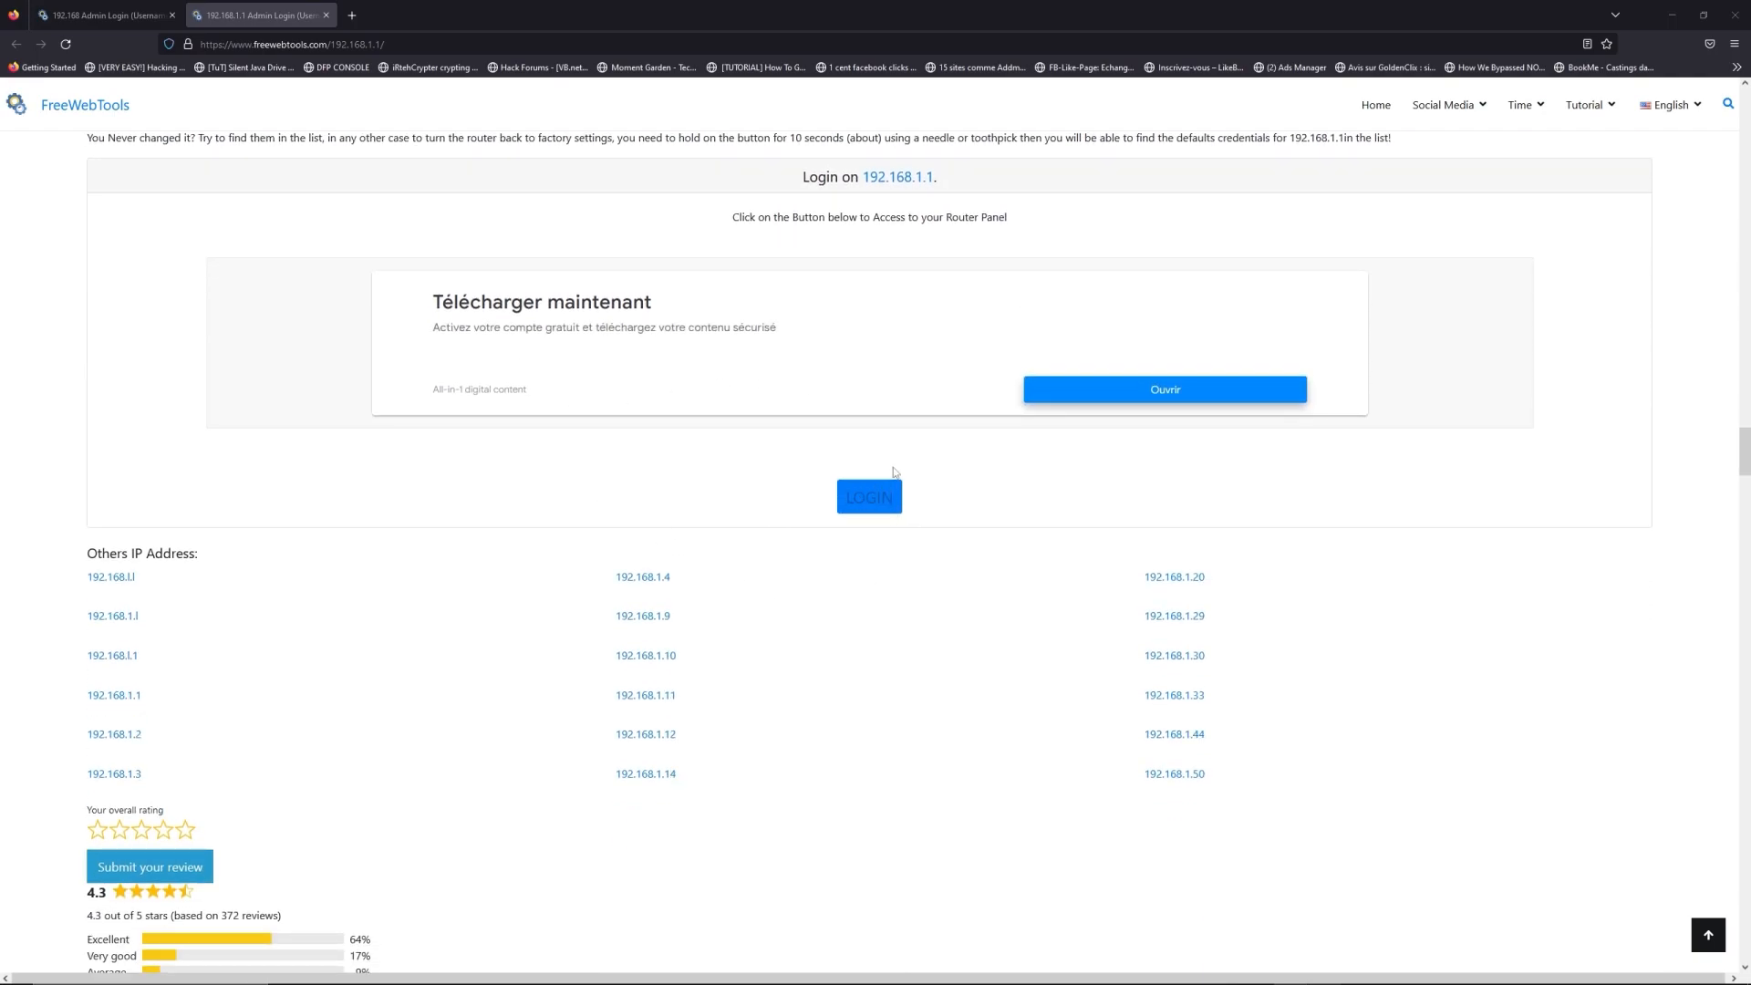
click(869, 497)
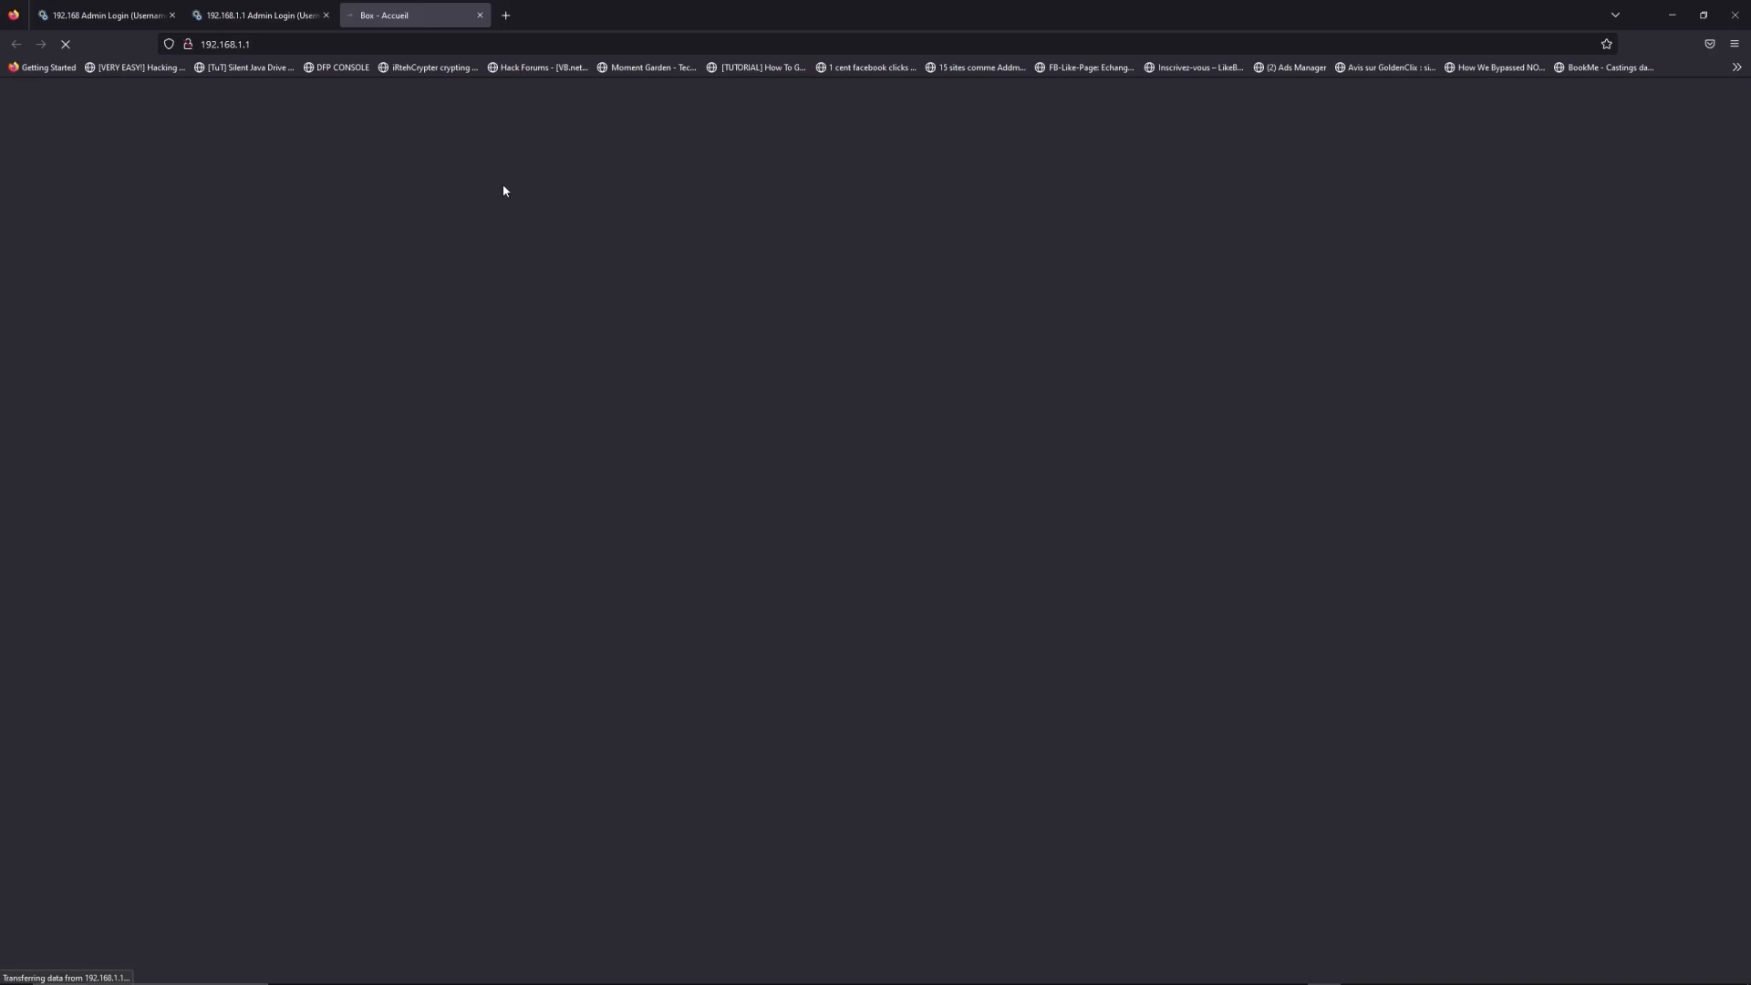